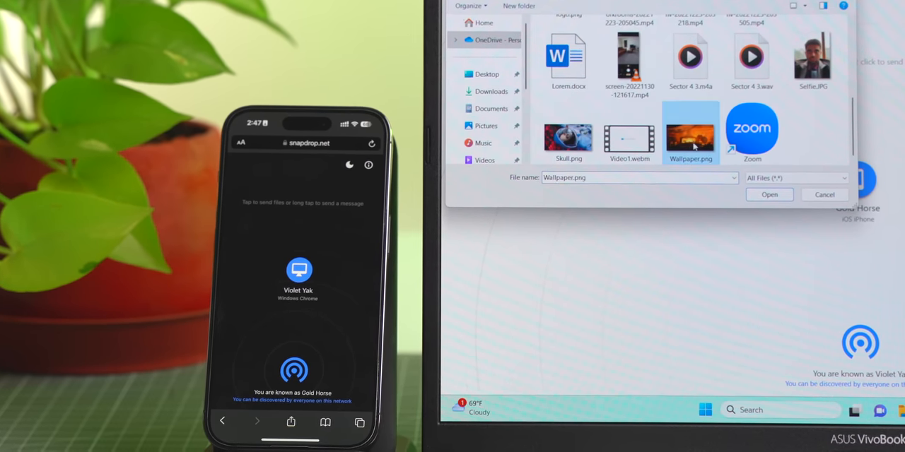
Step: Pick Lorem.docx from the Desktop as the file to send to the iPhone
{"action": "left_click", "coordinate": [769, 195]}
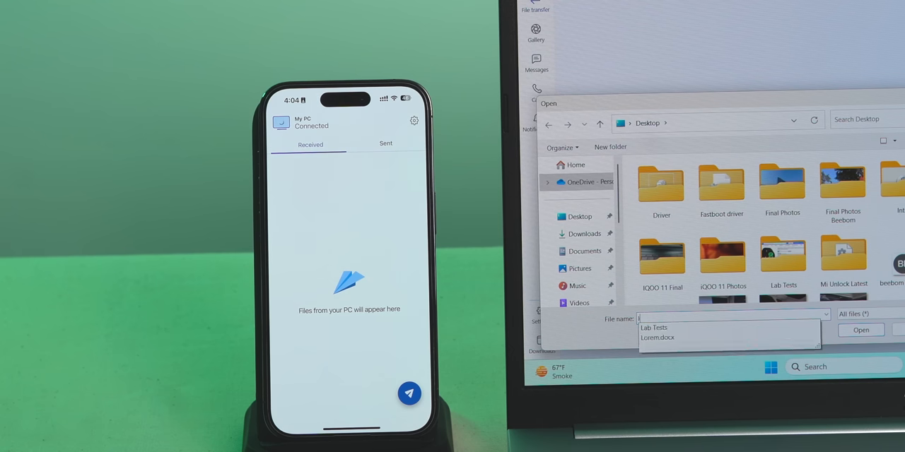
{"action": "left_click", "coordinate": [658, 338]}
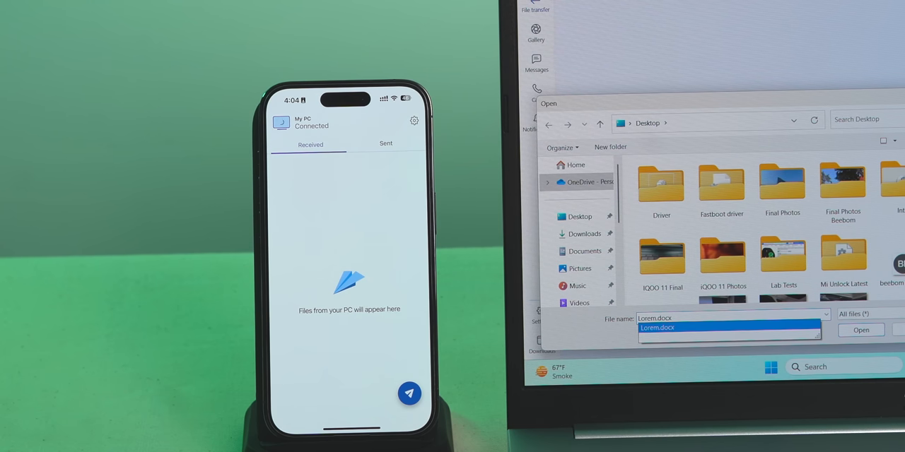
{"action": "left_click", "coordinate": [861, 330]}
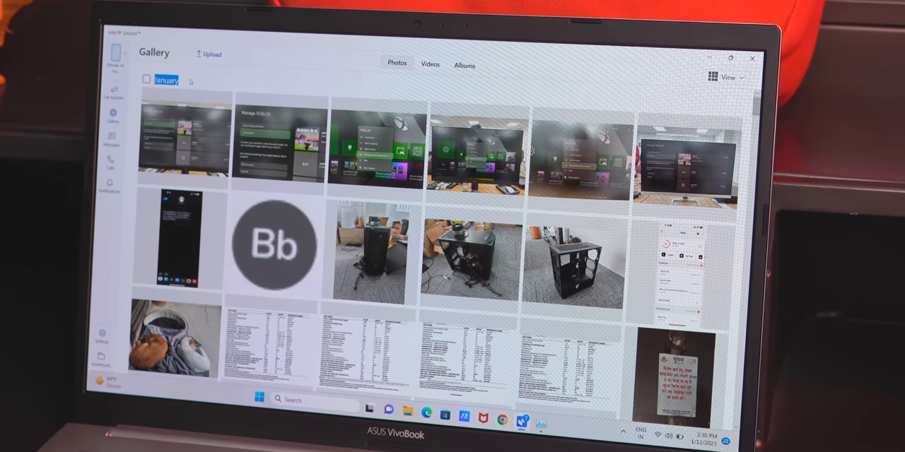
Step: Browse the phone's Videos and Albums tabs, then return to Photos for uploading
{"action": "left_click", "coordinate": [427, 62]}
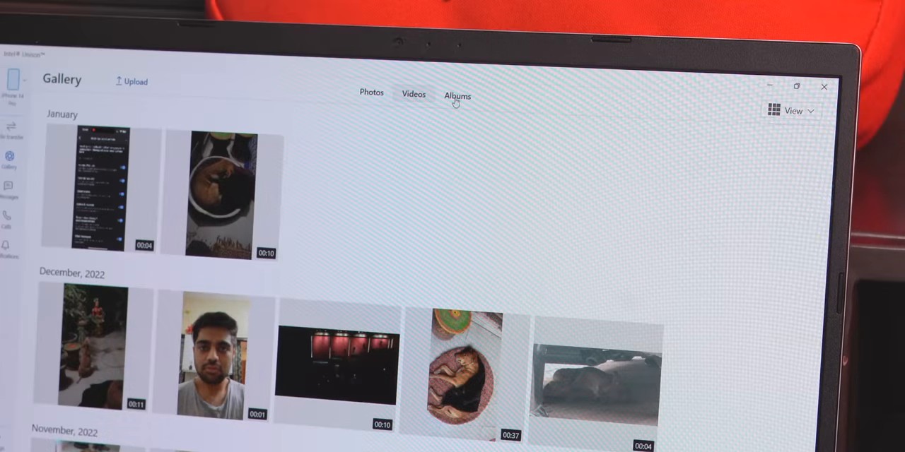
{"action": "left_click", "coordinate": [459, 94]}
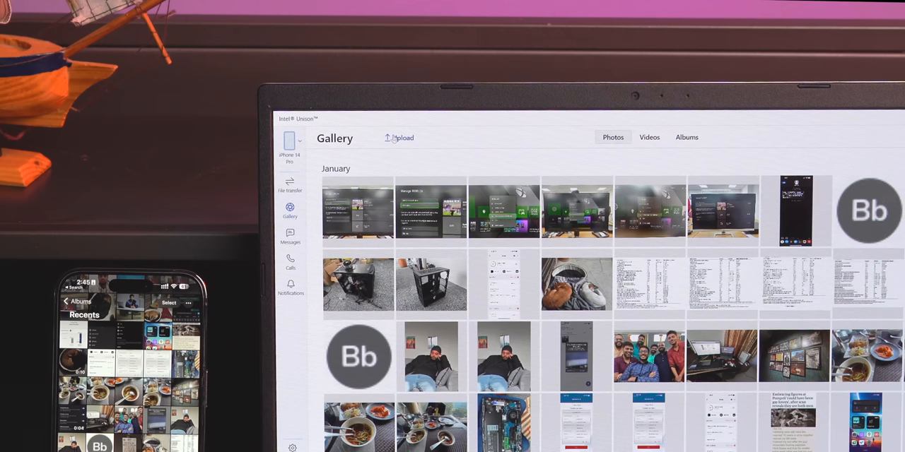
{"action": "left_click", "coordinate": [397, 138]}
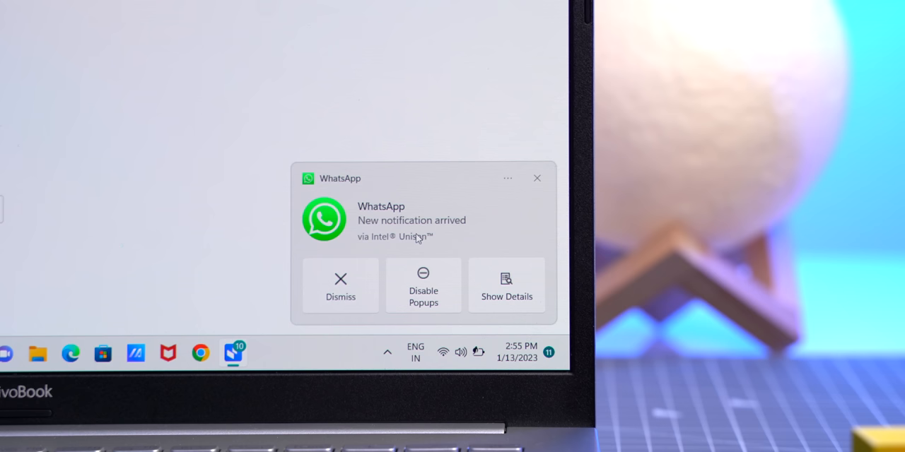
{"action": "mouse_move", "coordinate": [410, 265]}
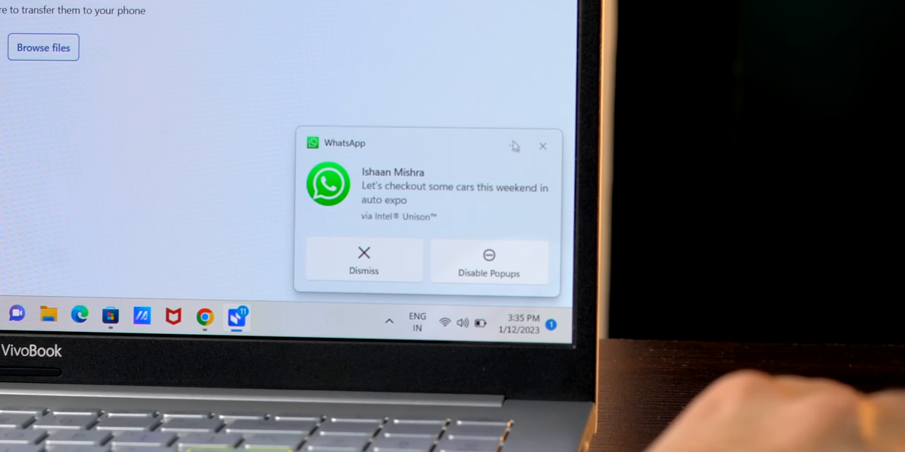
{"action": "mouse_move", "coordinate": [482, 192]}
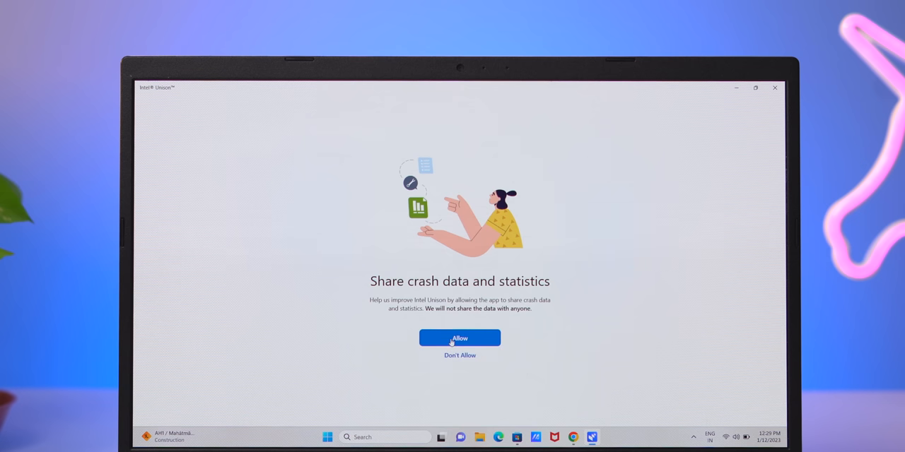
Step: Allow crash data and statistics sharing, then open the Gallery from the sidebar
{"action": "left_click", "coordinate": [459, 338]}
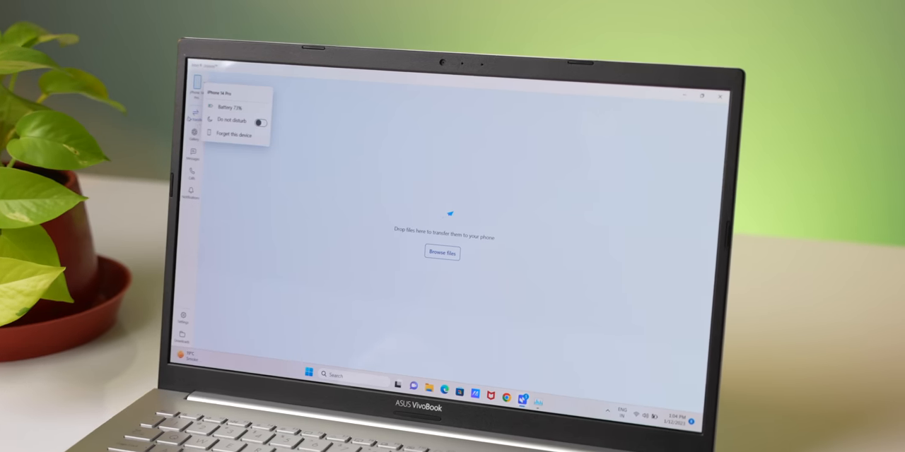
{"action": "left_click", "coordinate": [184, 137]}
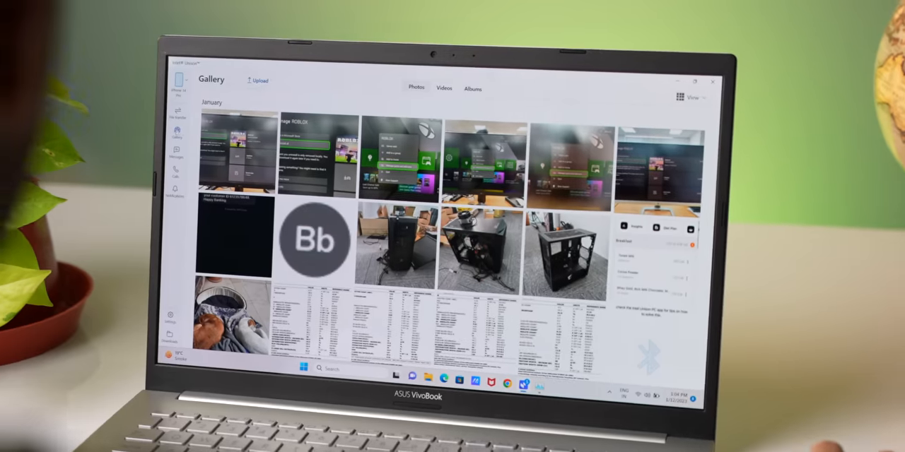